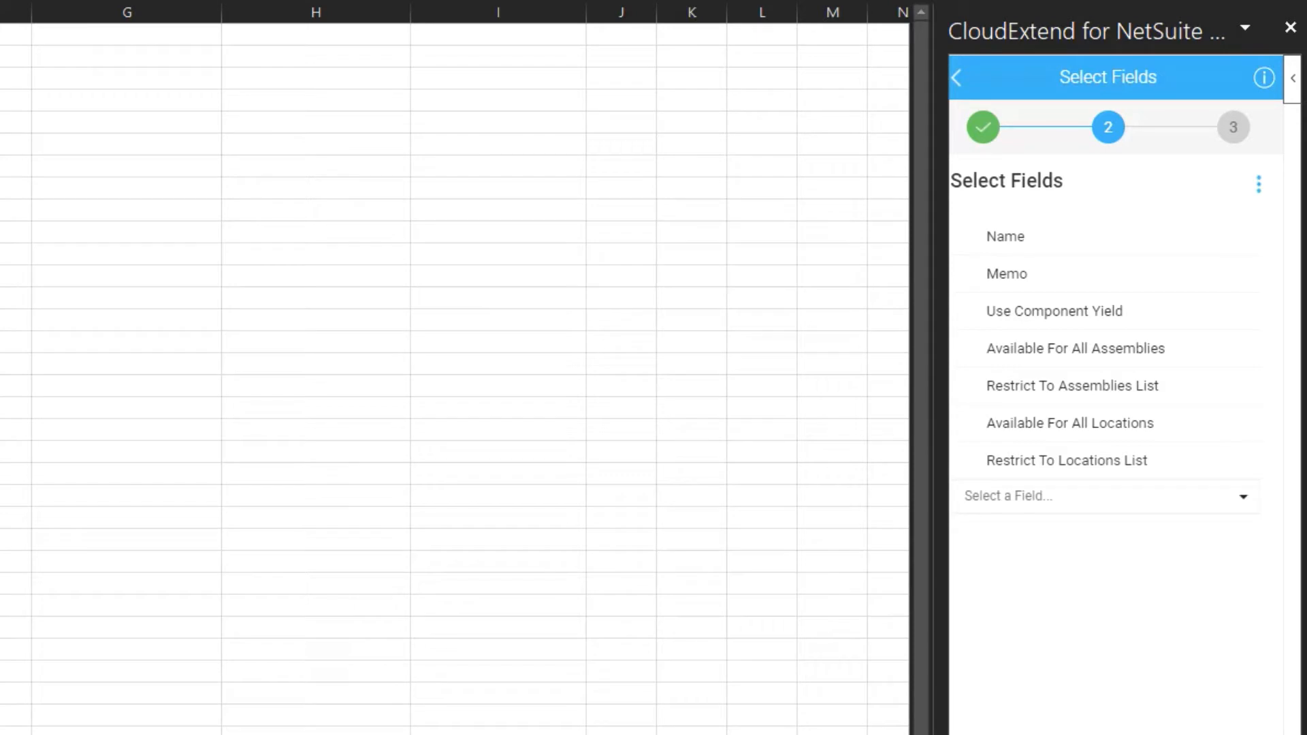
Step: Enter name FNWINES, memo Friday Night Wines, and TRUE for component yield, all assemblies and all locations
left_click(1233, 127)
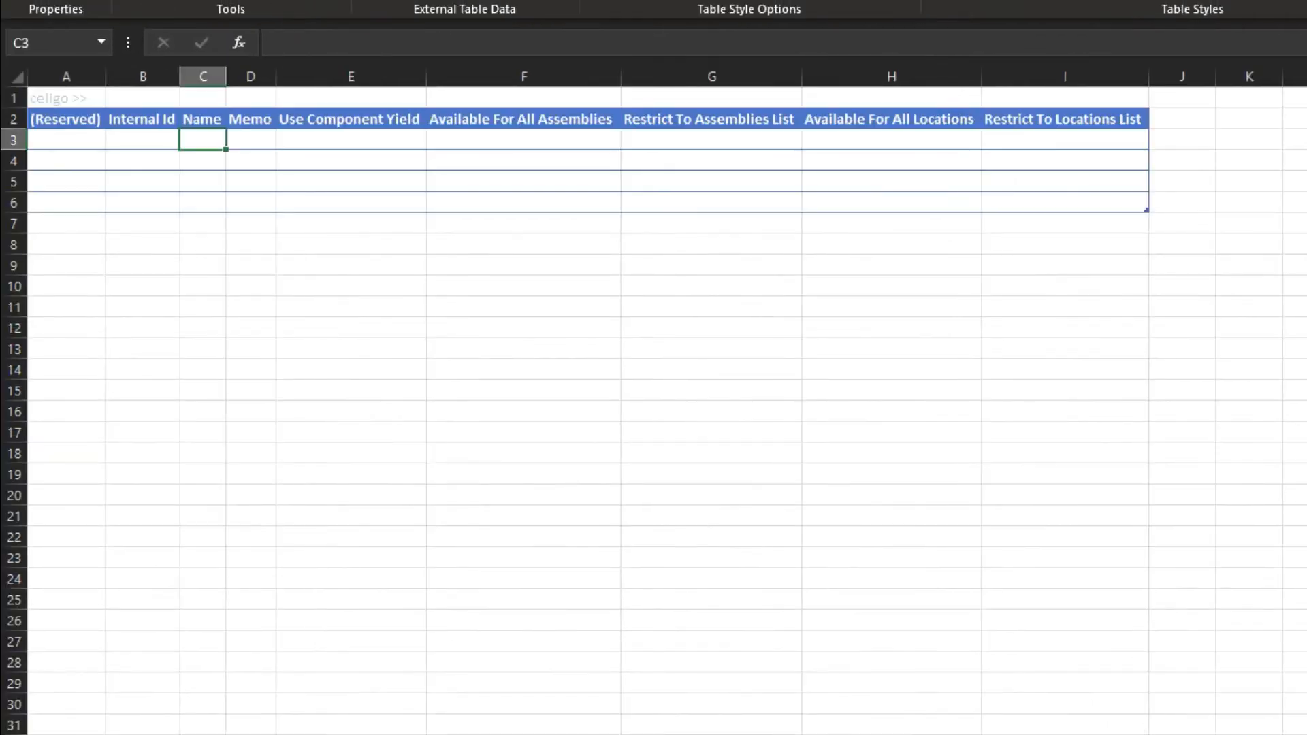
type("FN")
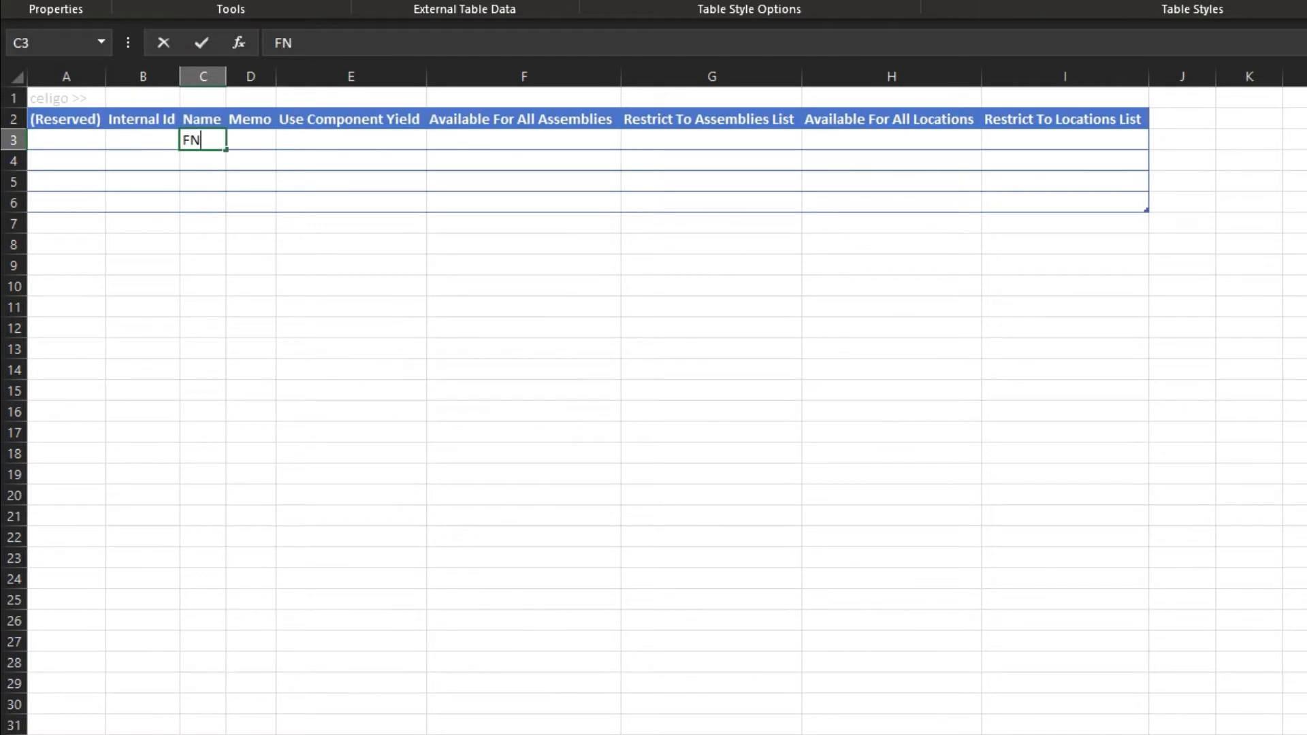
type("WINES")
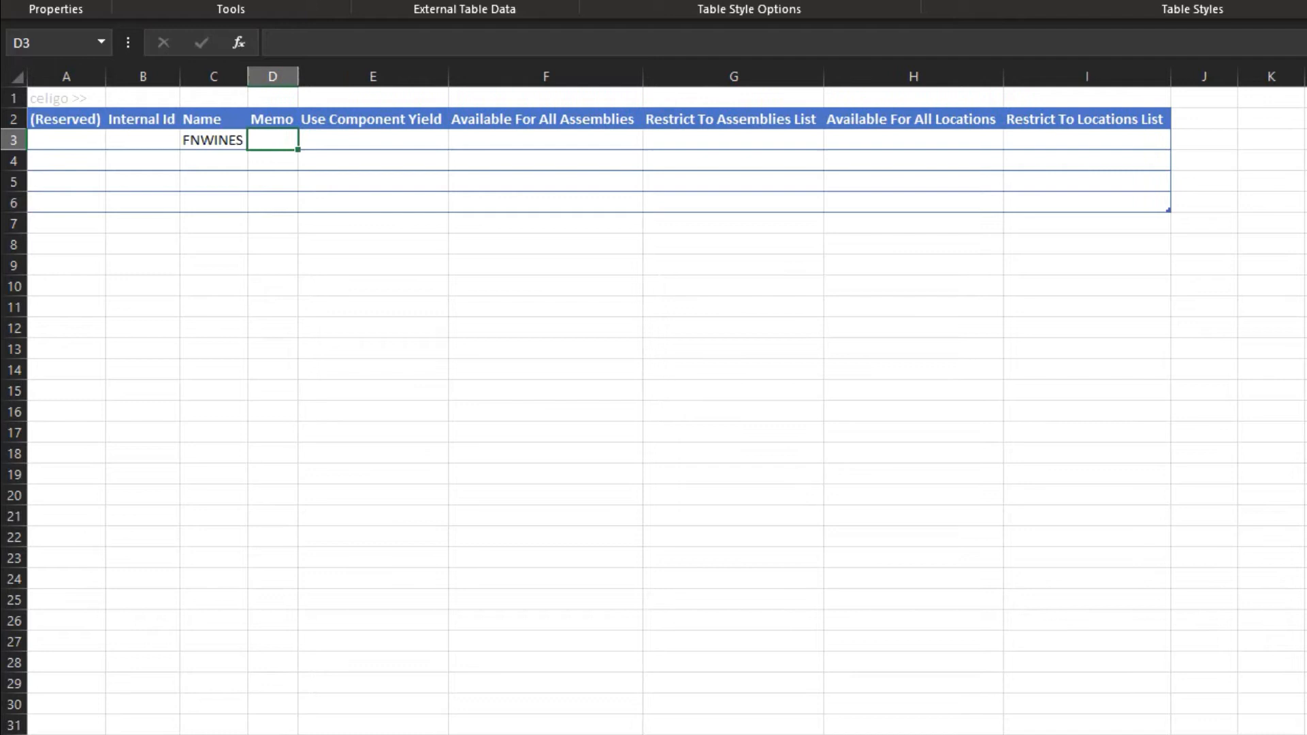
type("Friday Night Wines")
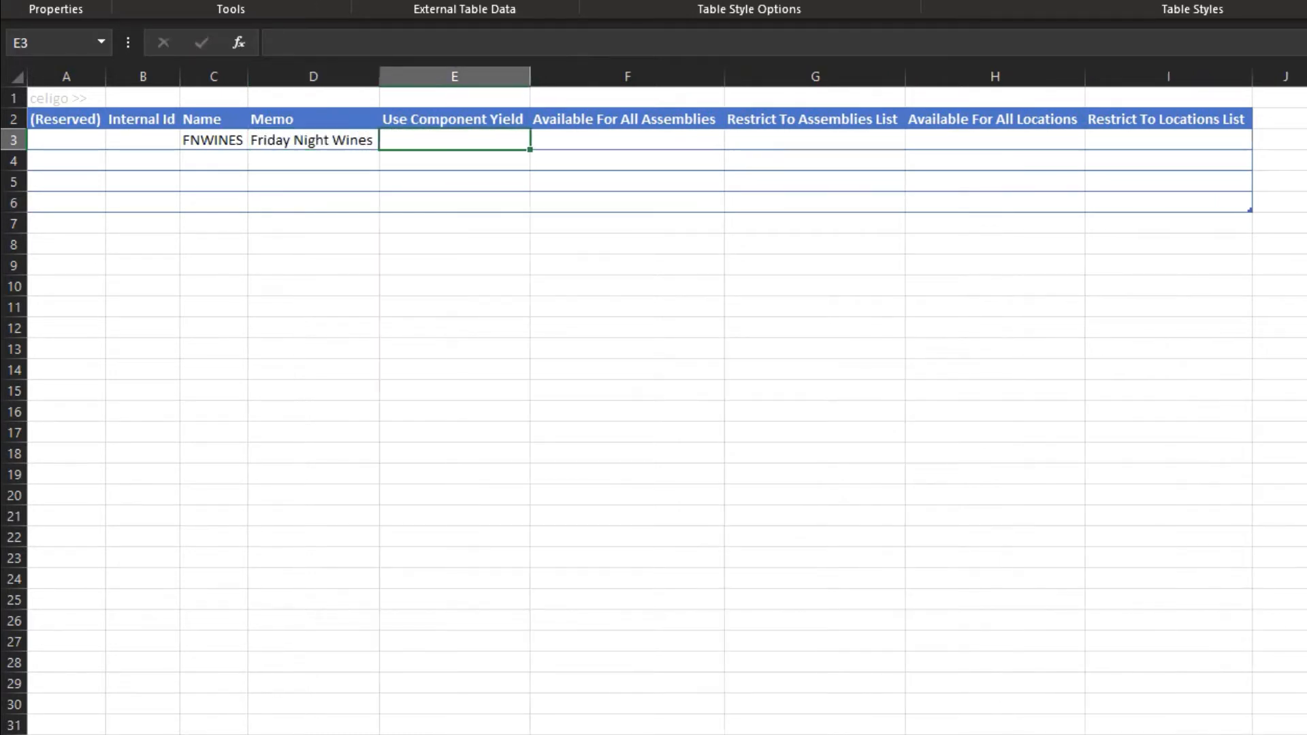
type("TRUE")
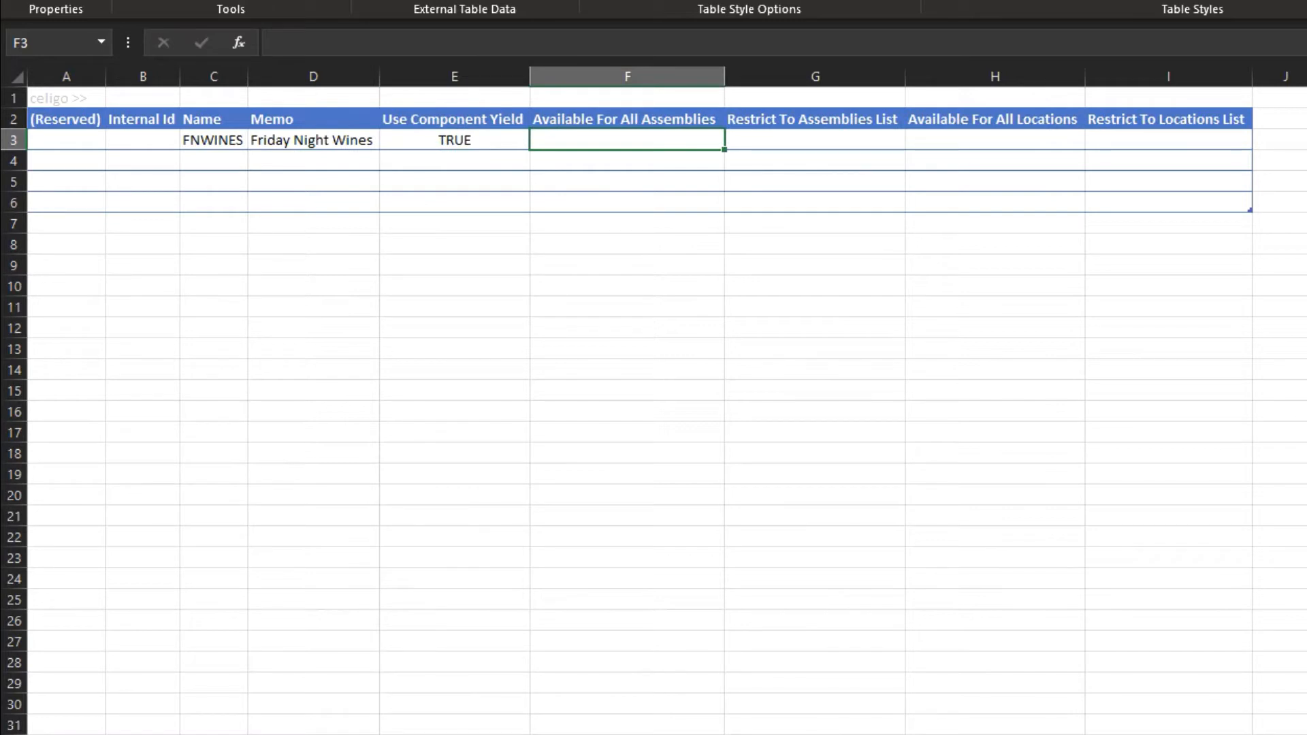
type("TRUE")
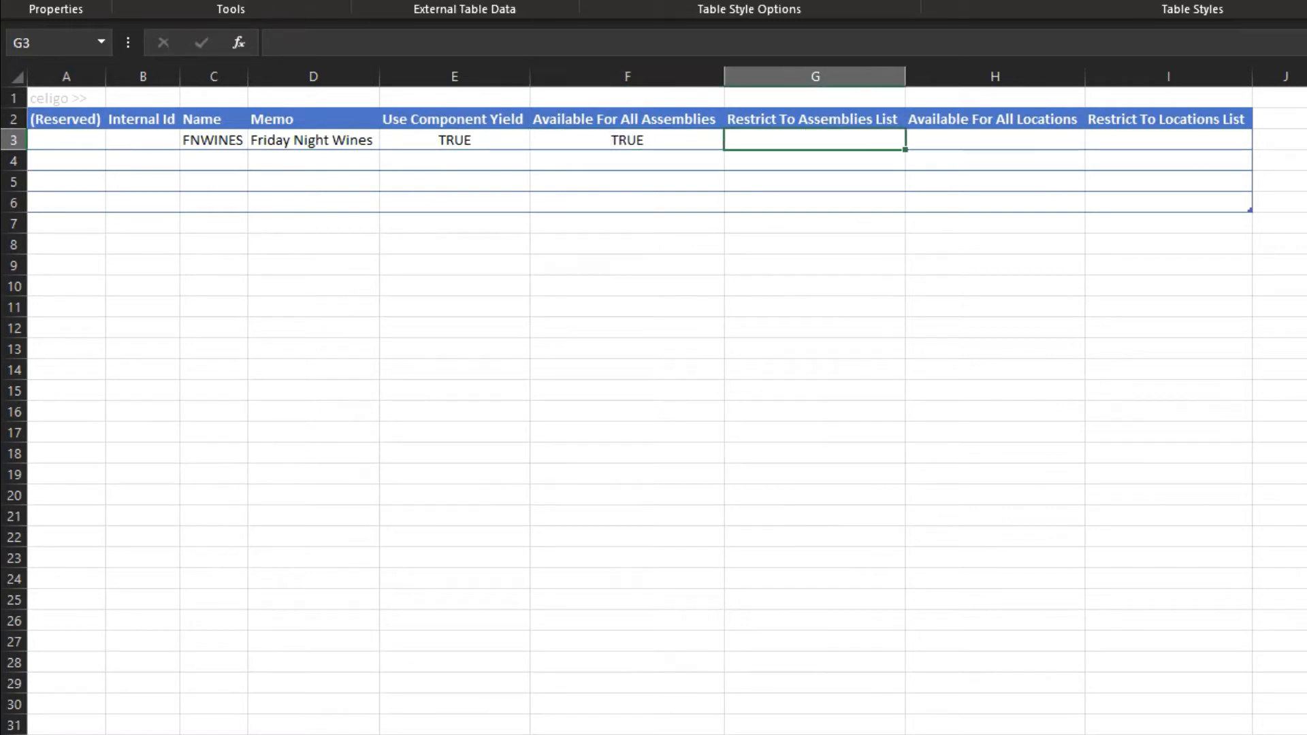
type("TR")
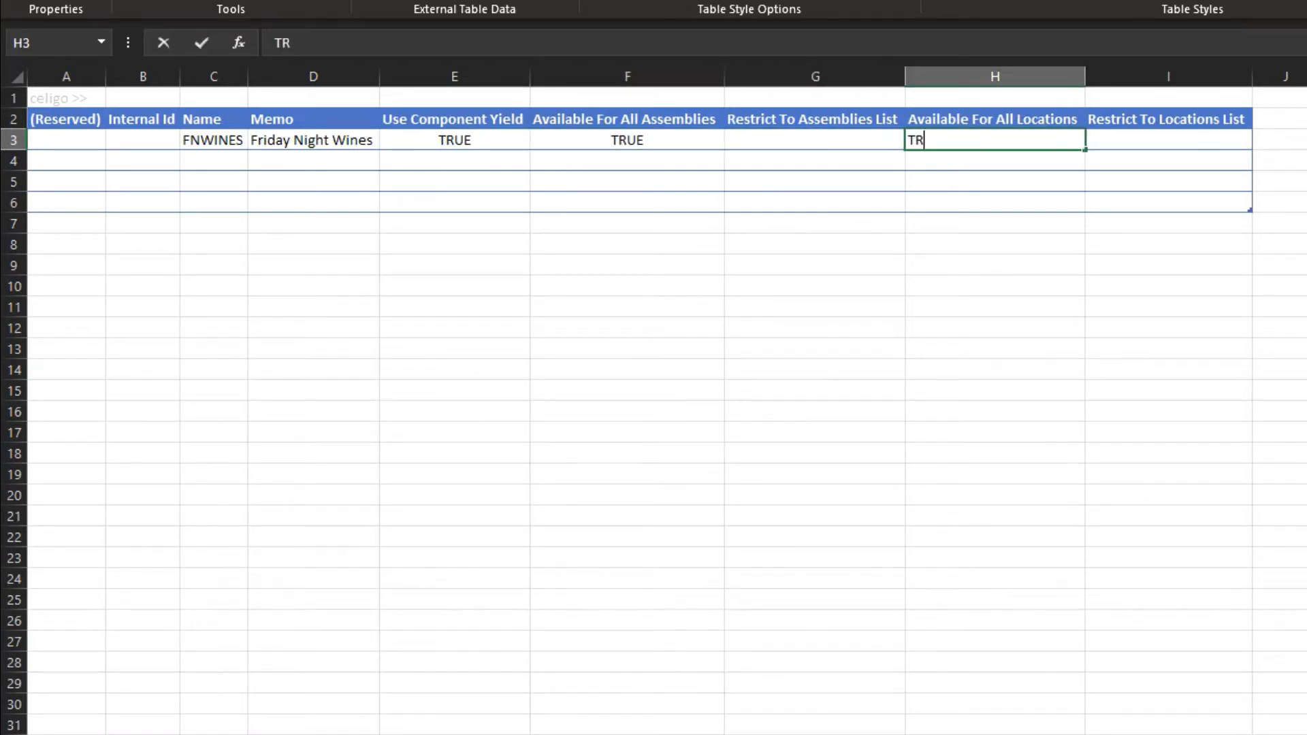
key("Tab")
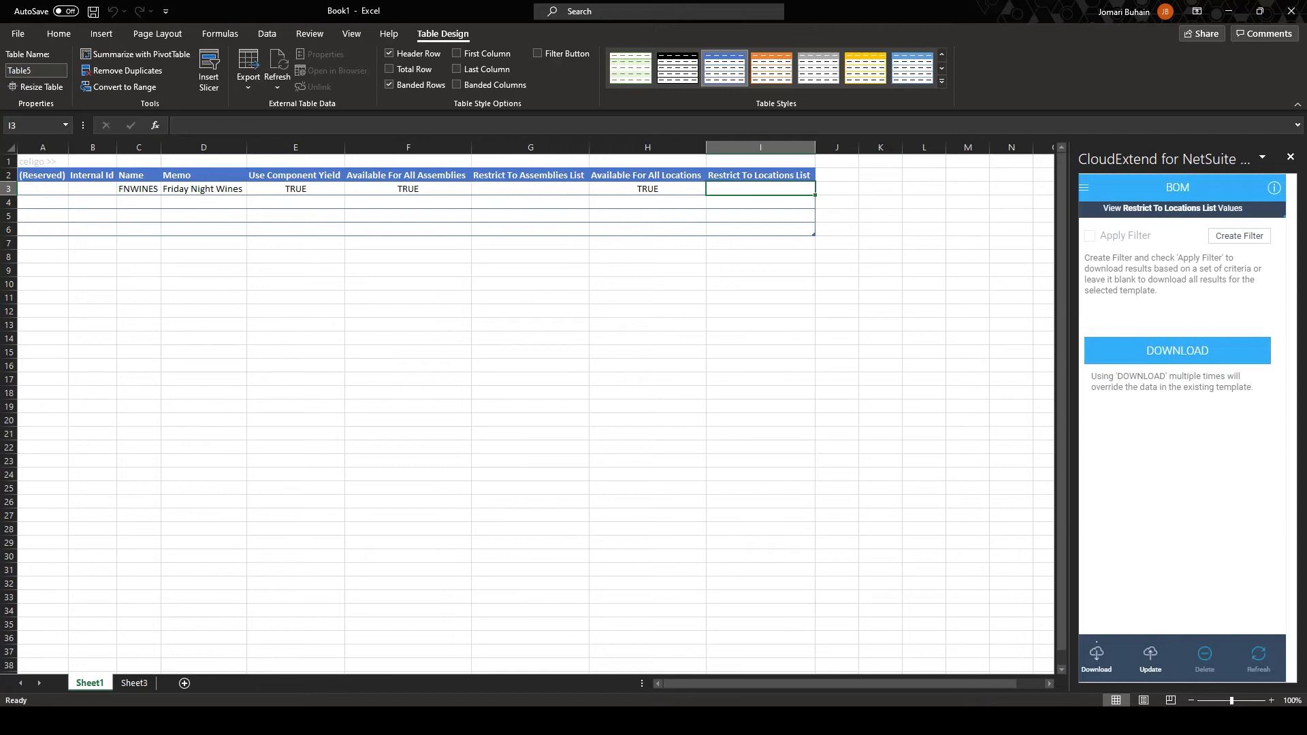
Step: Upload the FNWINES row via CloudExtend Update, creating the BOM record in NetSuite
left_click(1149, 659)
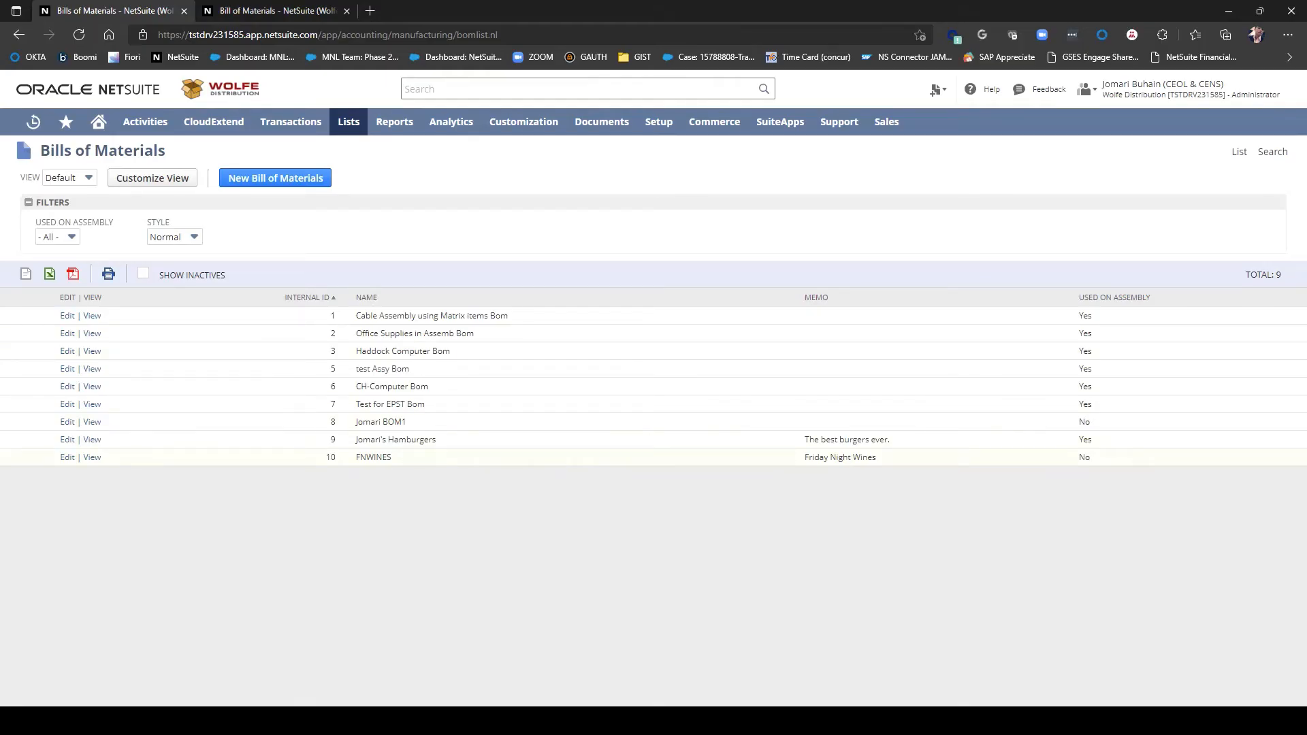
Step: View the FNWINES record in NetSuite's Bills of Materials list, confirming memo and checked options
left_click(91, 457)
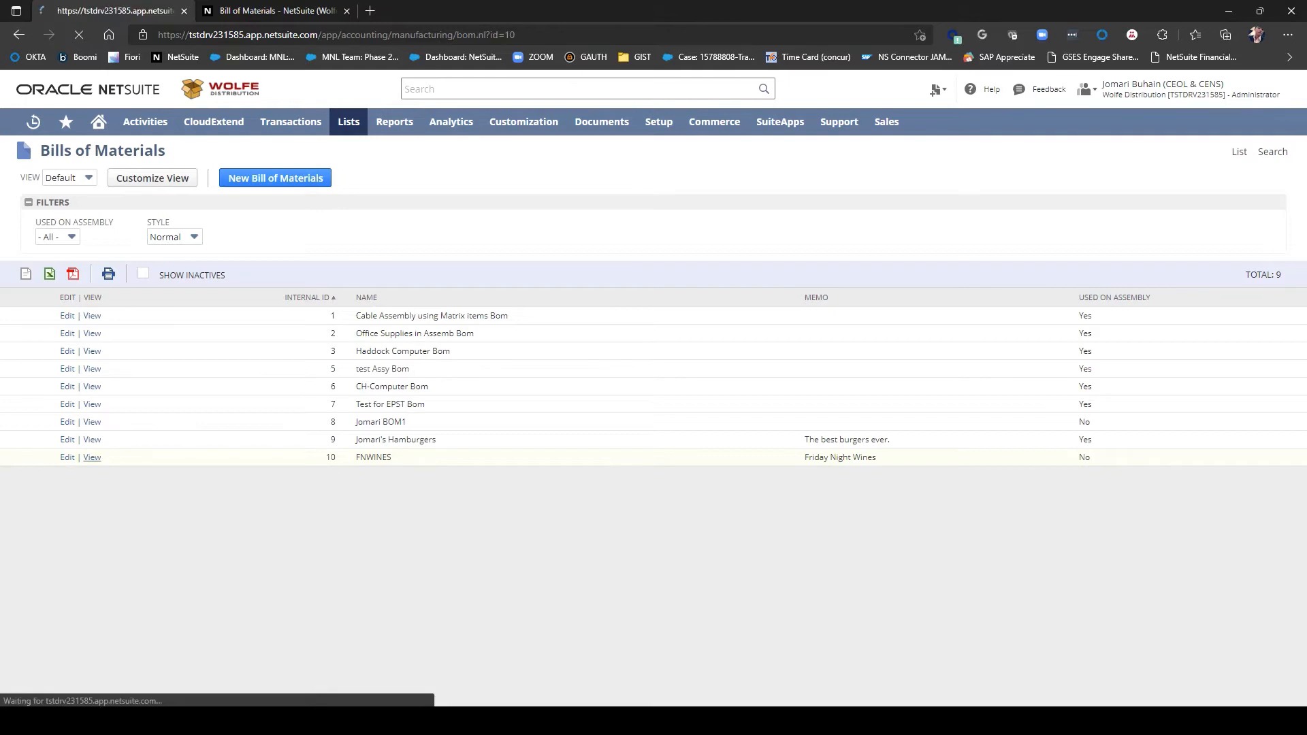
left_click(91, 457)
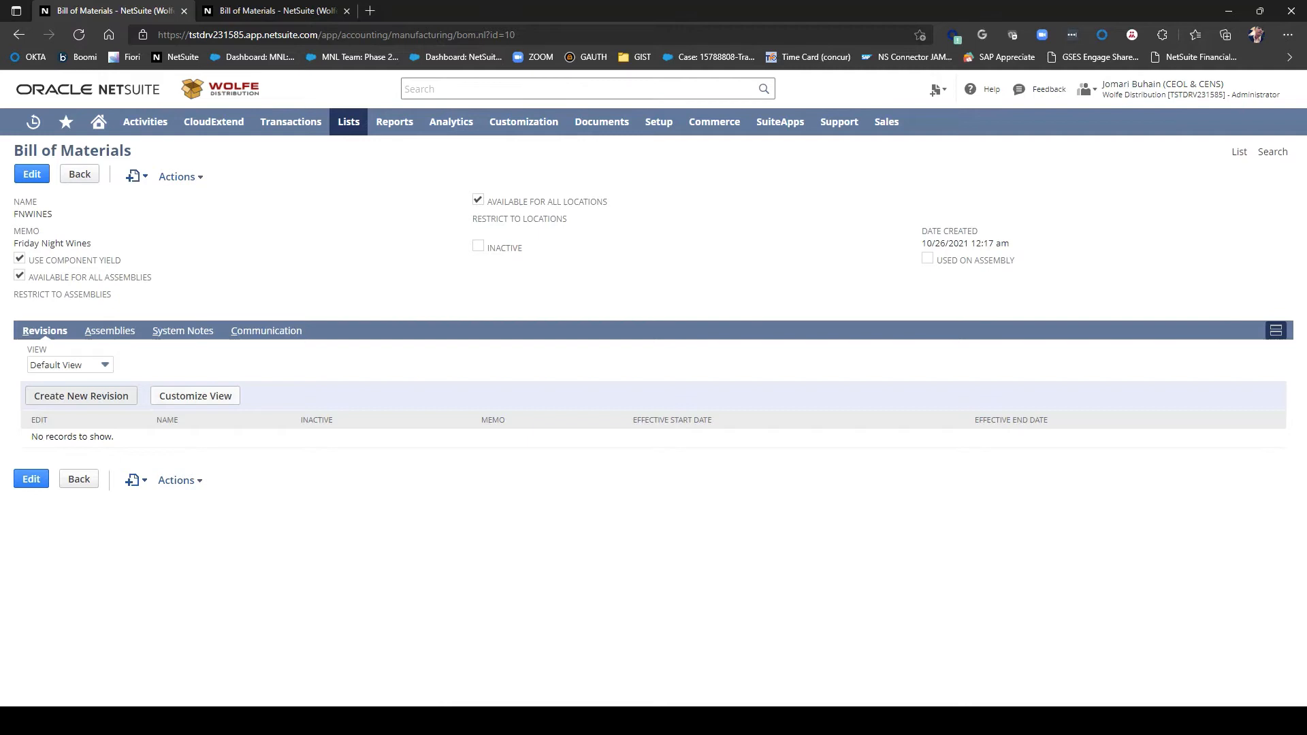
left_click(81, 395)
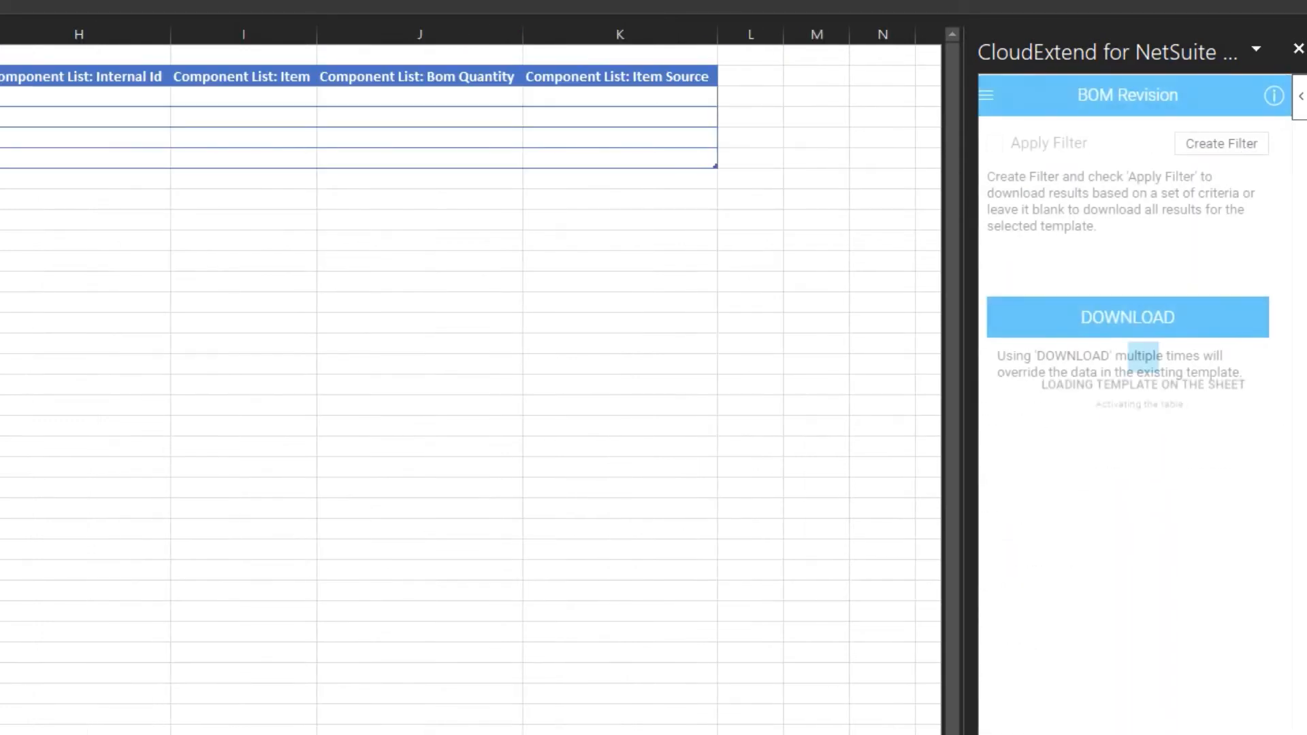
Step: Select cell C3 in the loaded BOM Revision template to begin the first revision row
left_click(1126, 317)
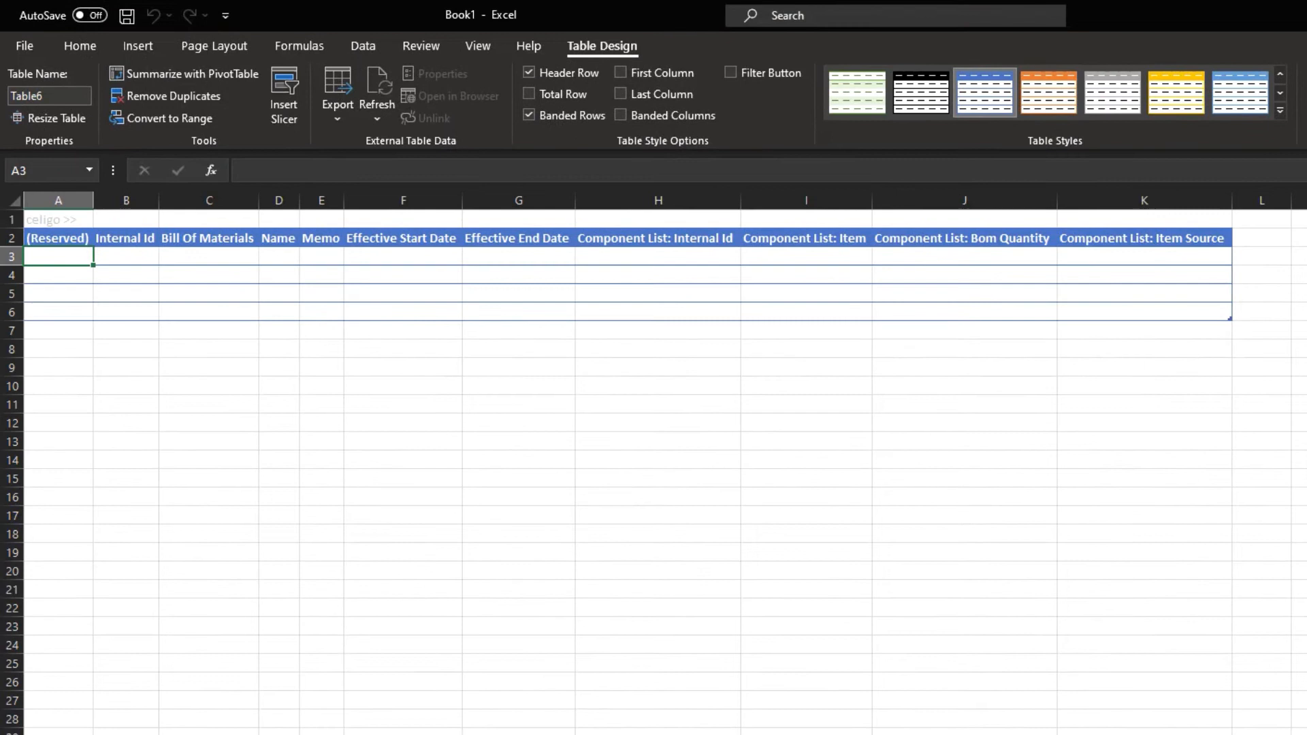
Step: Enter FNWINES, Wines for January as name and memo, effective 1/1/2022 to 1/30/2022
type("FNWINES")
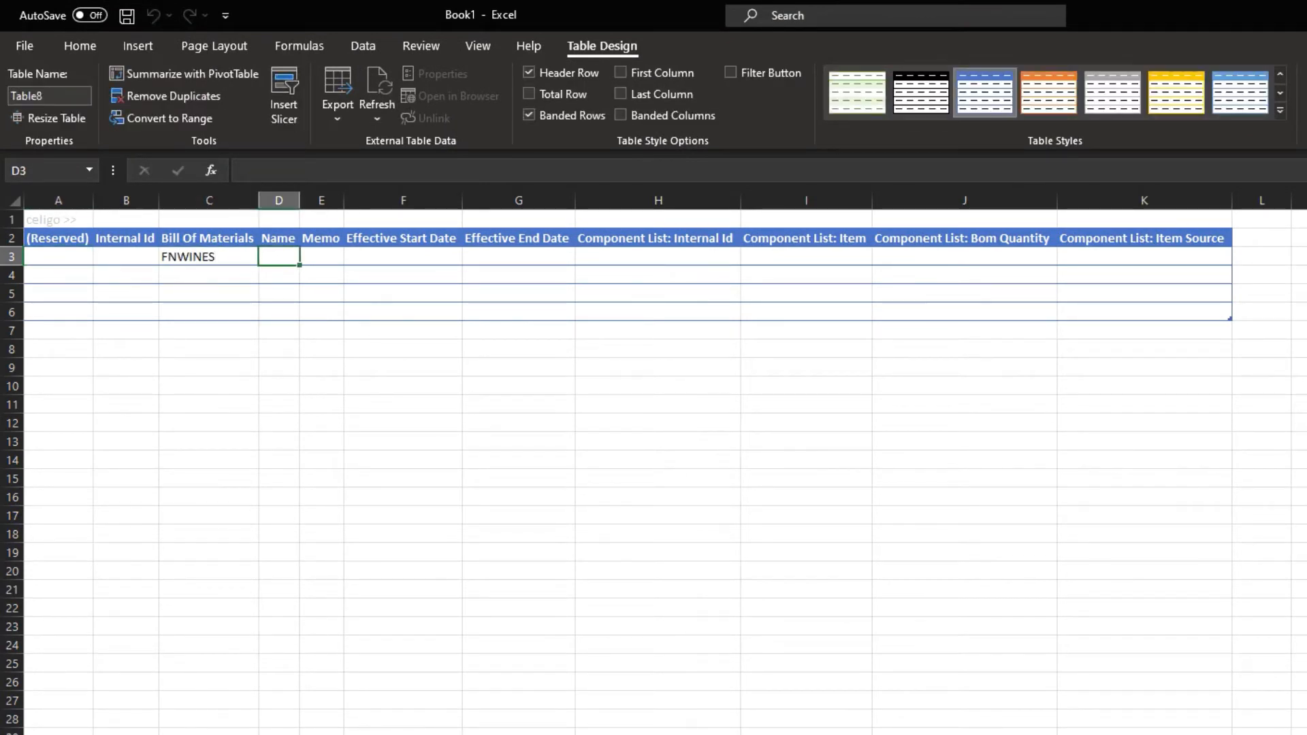
type("Wines for")
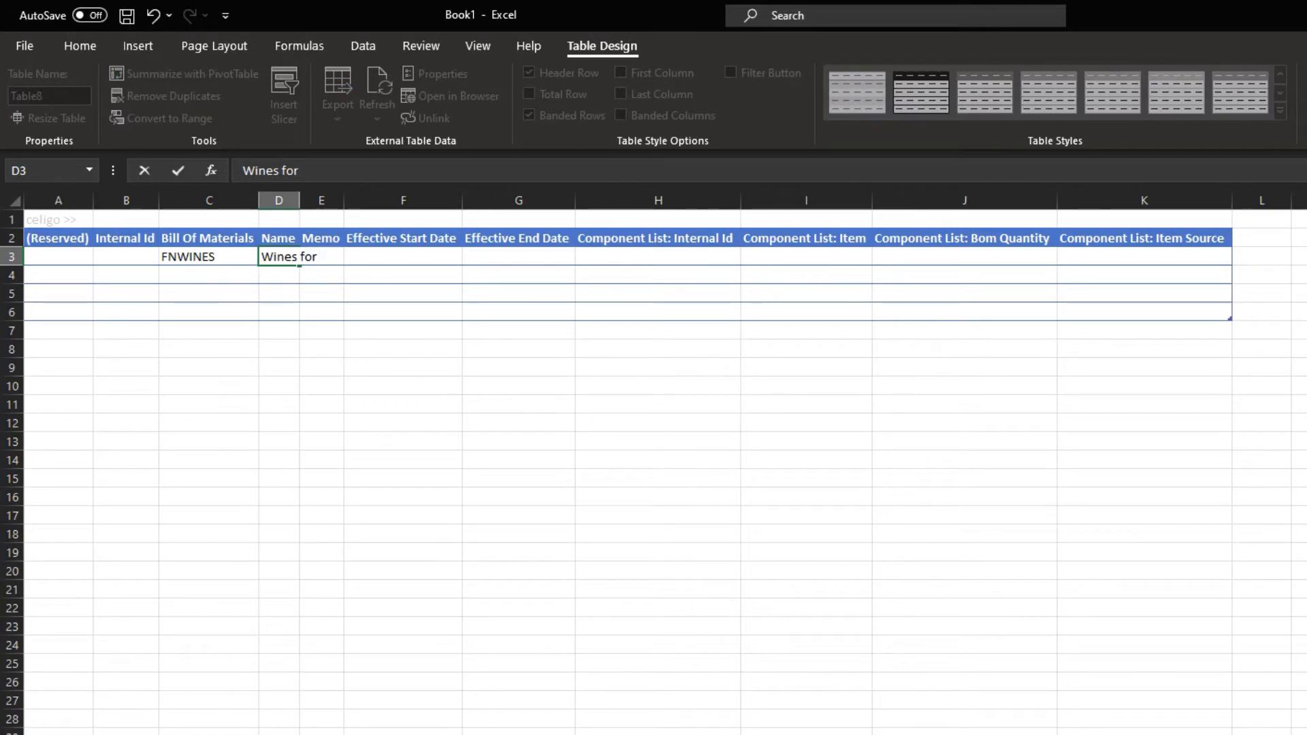
type("January")
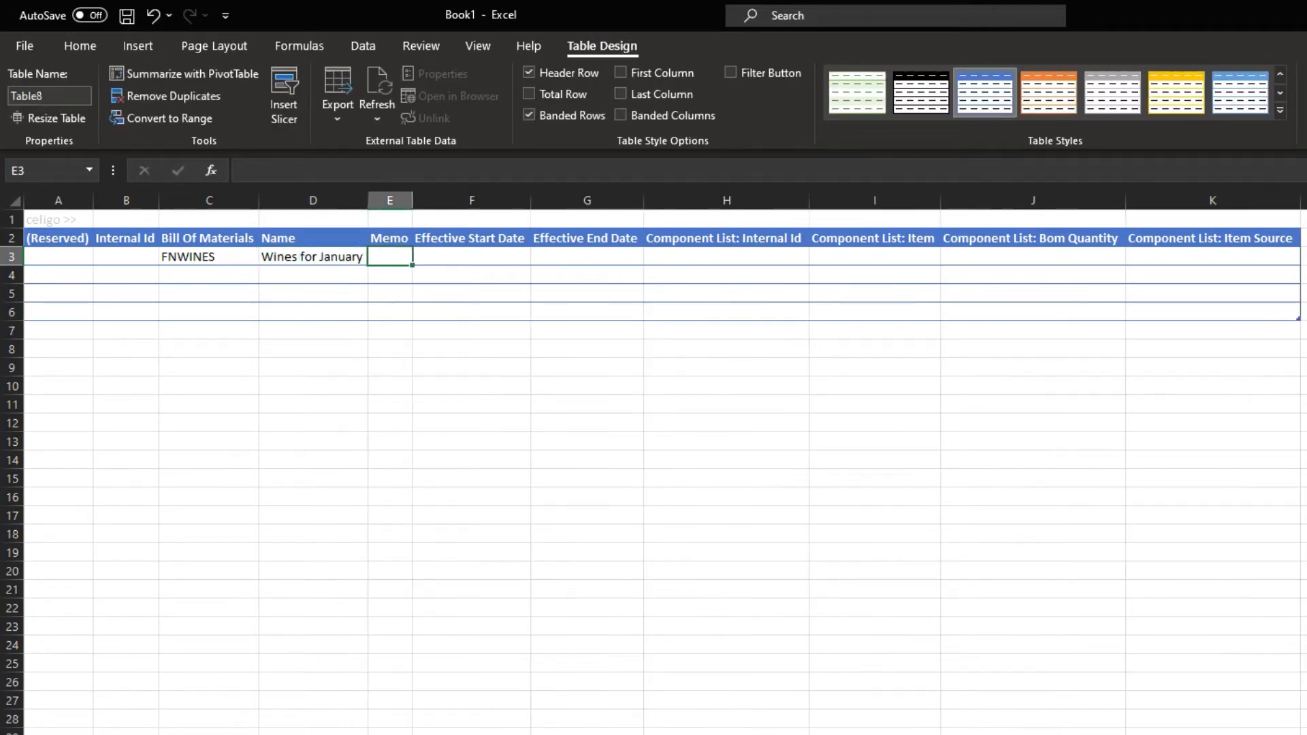
key("ctrl+v")
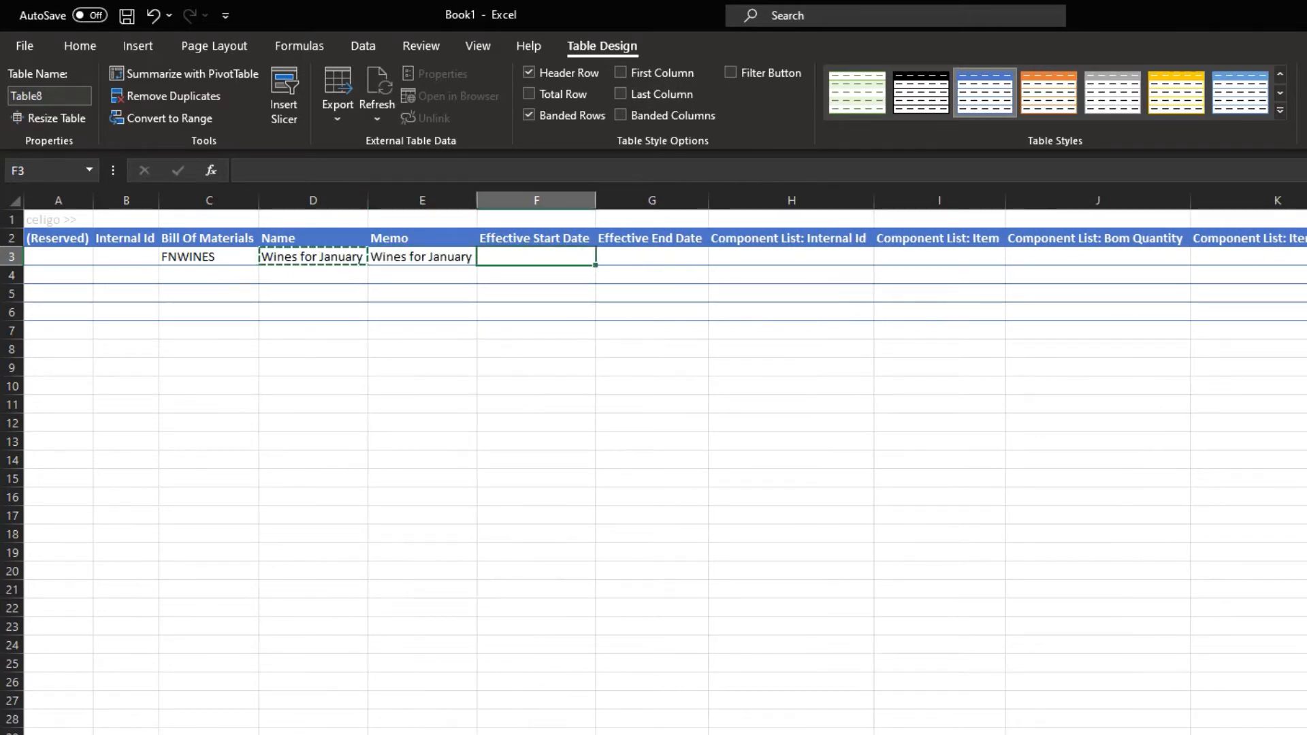
type("1-0")
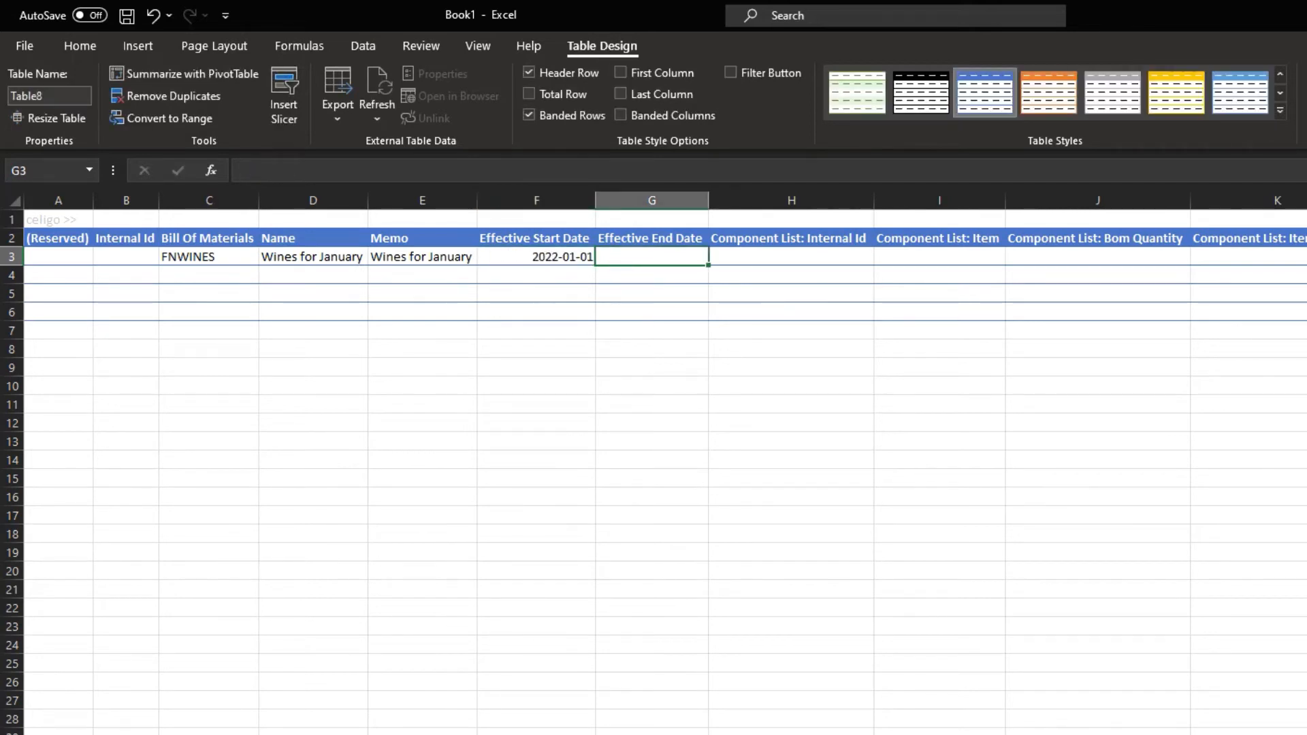
type("1/30/")
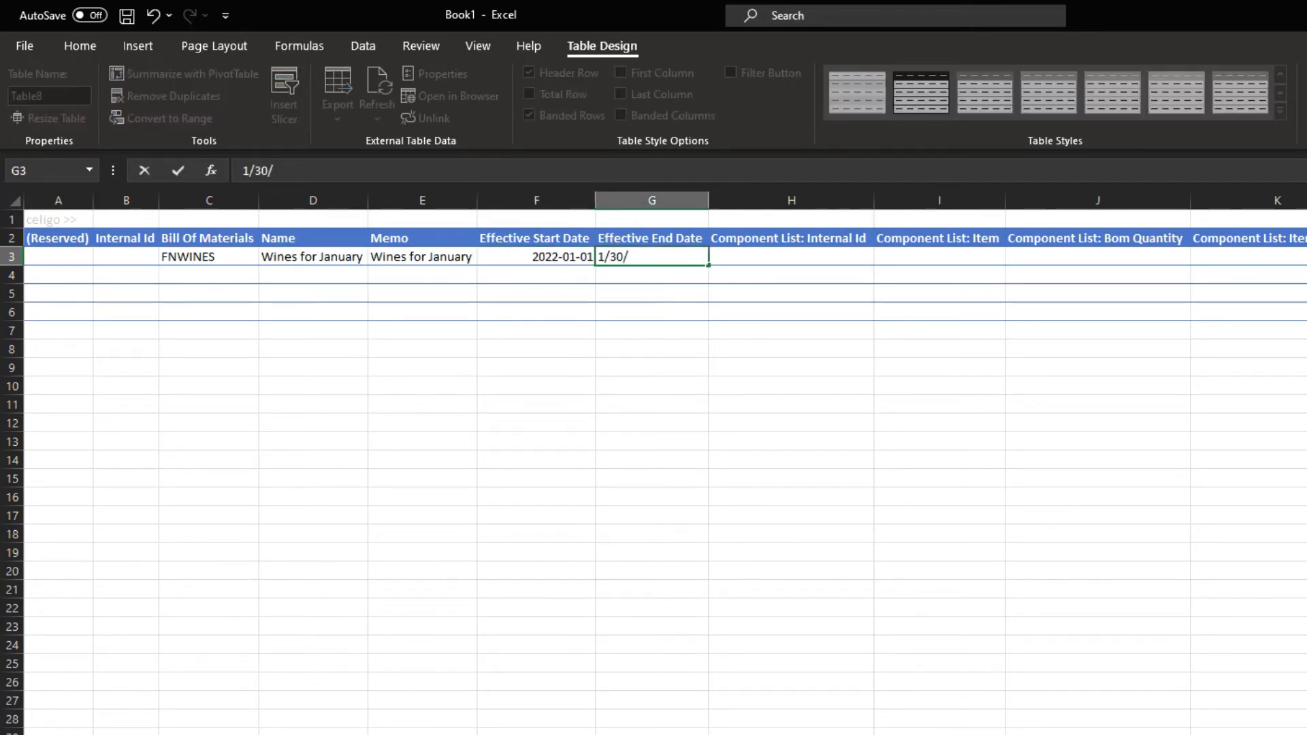
key("Enter")
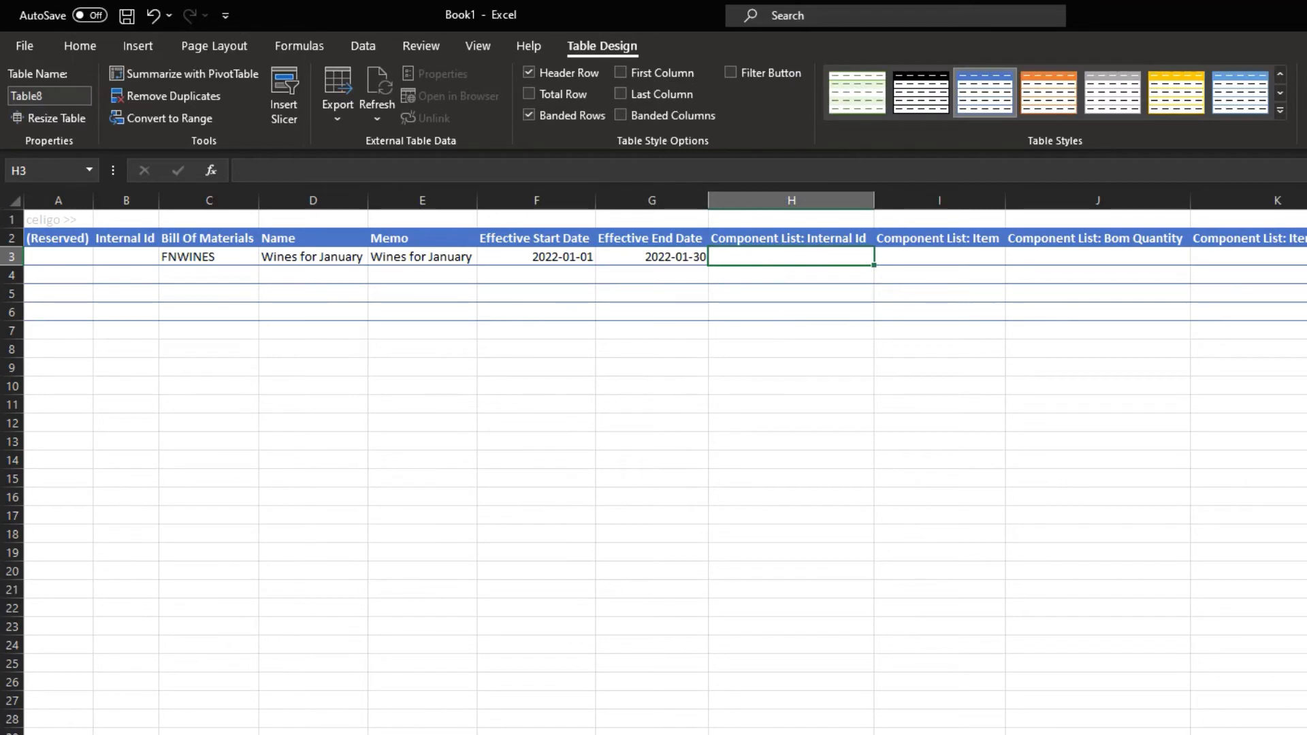
Step: Add component item WINES & SPIRITS with quantity 30 and item source Stock
left_click(938, 255)
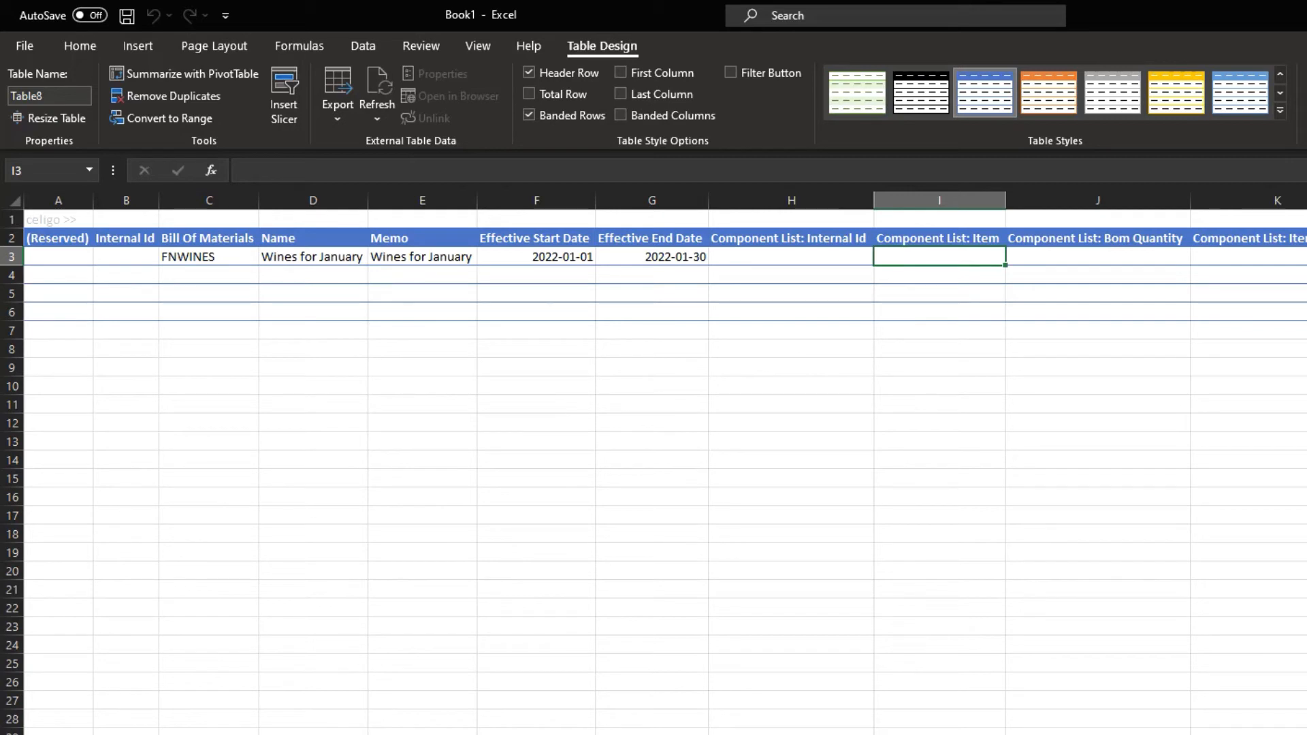
type("WINES & SPIRITS")
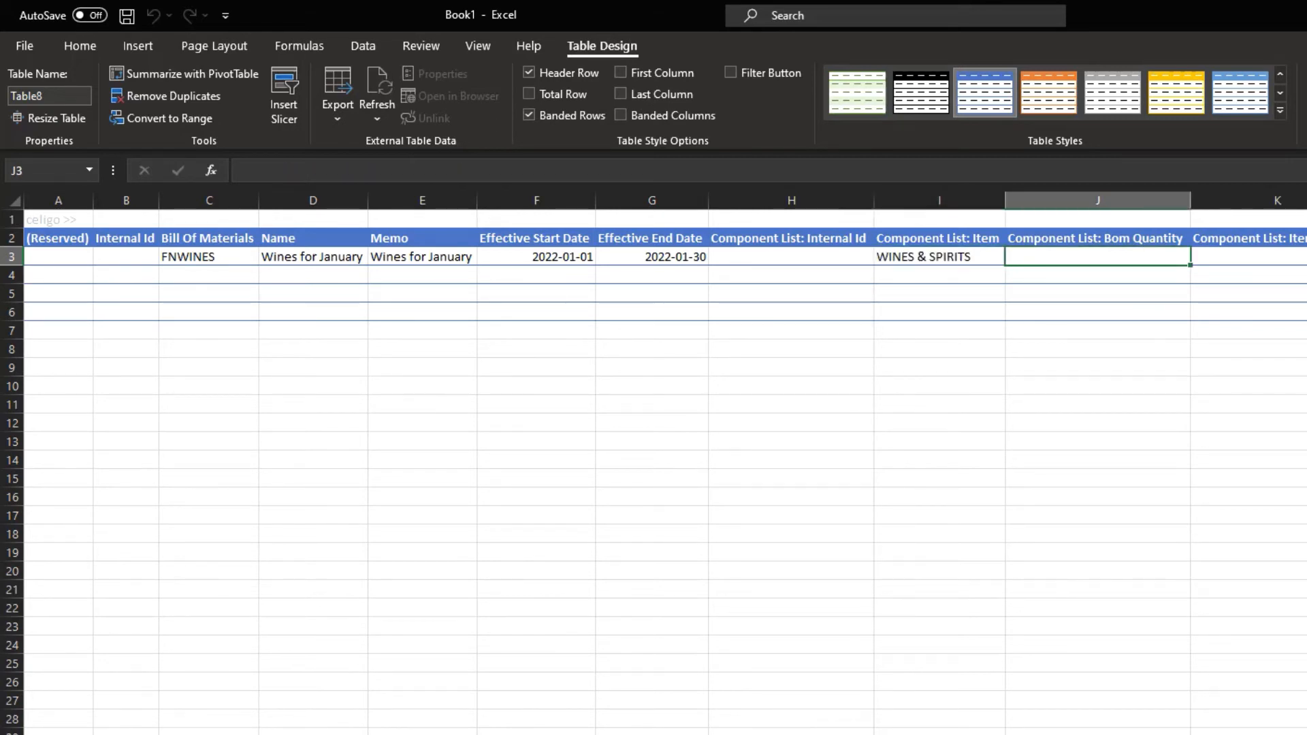
type("30")
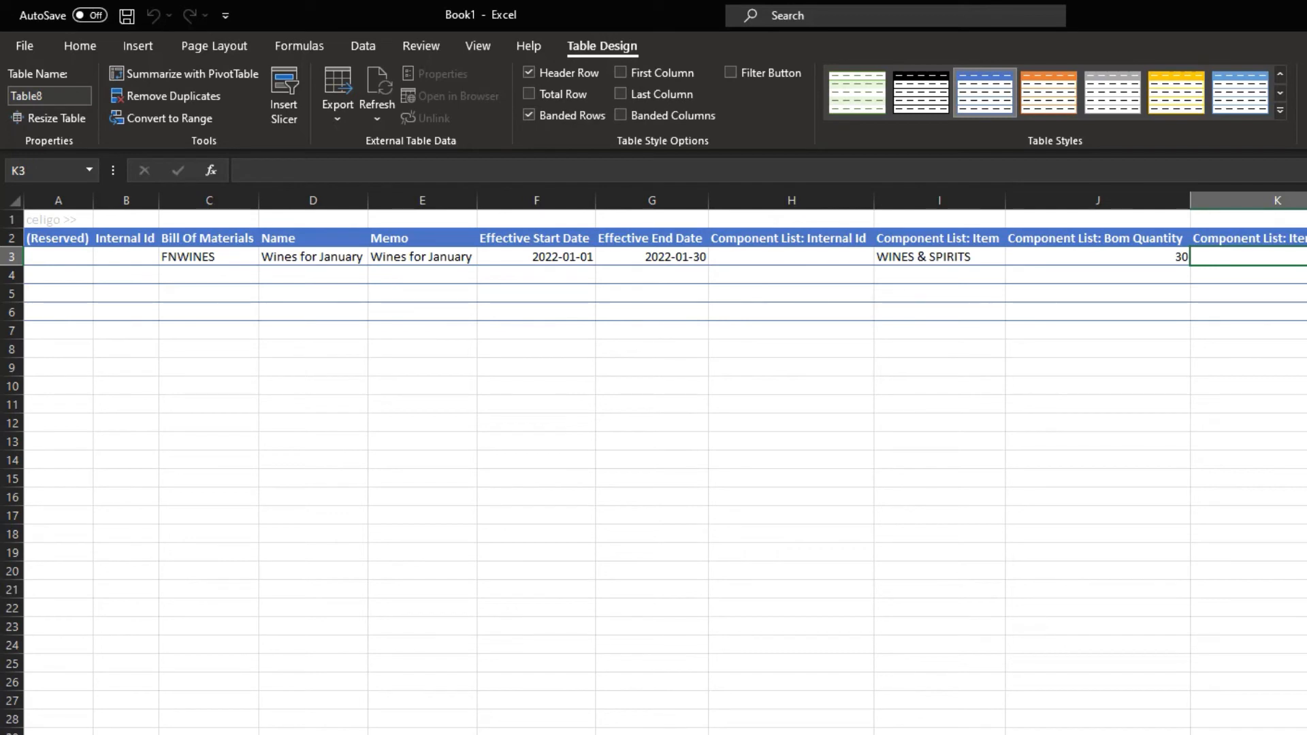
type("Stock")
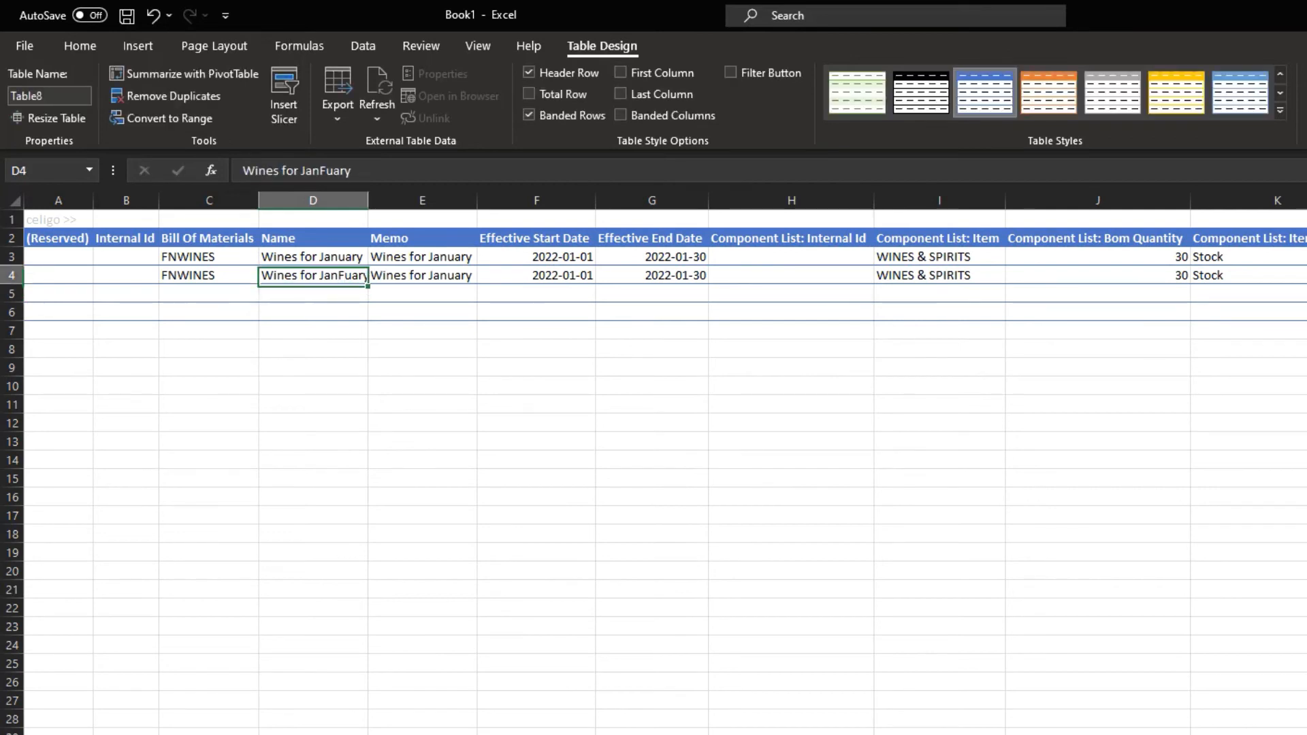
Step: Rename the copied row Wines for February and retype its end date as 1/28/2022
type("Wines for Febr")
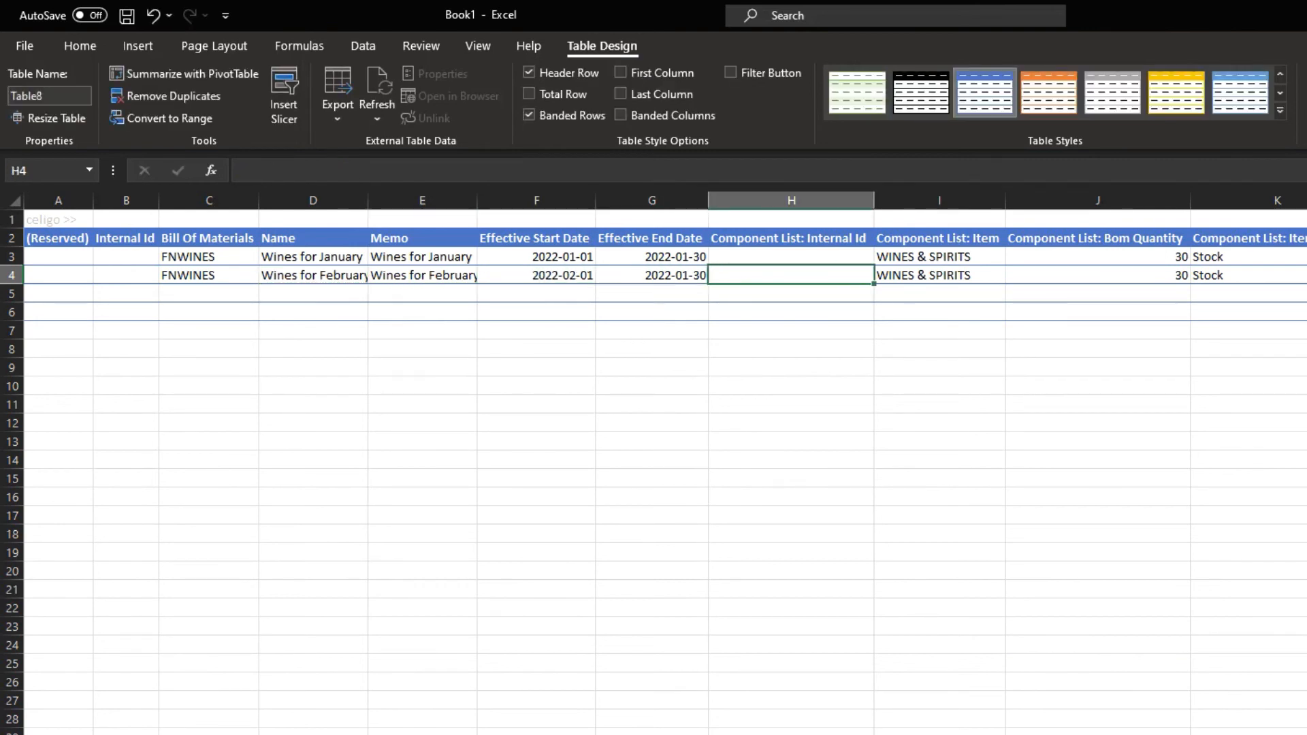
type("1/30/2022")
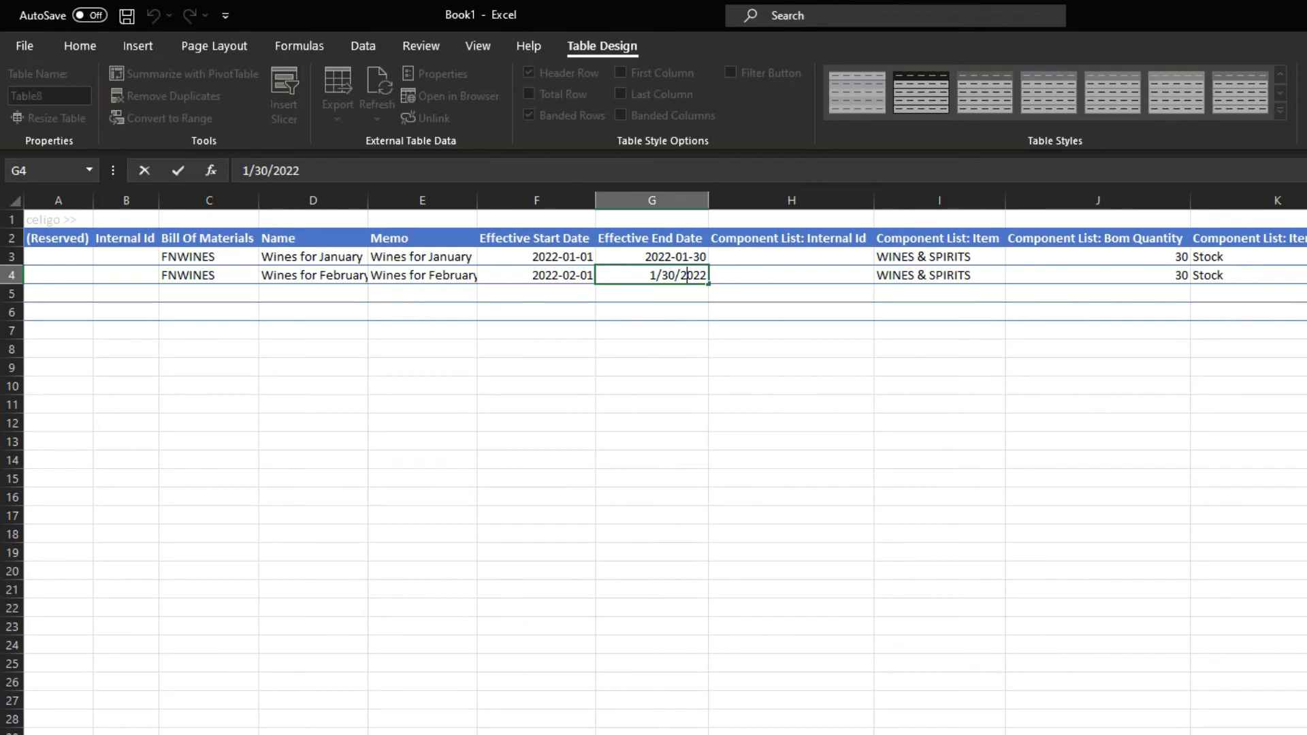
type("1/28/2022")
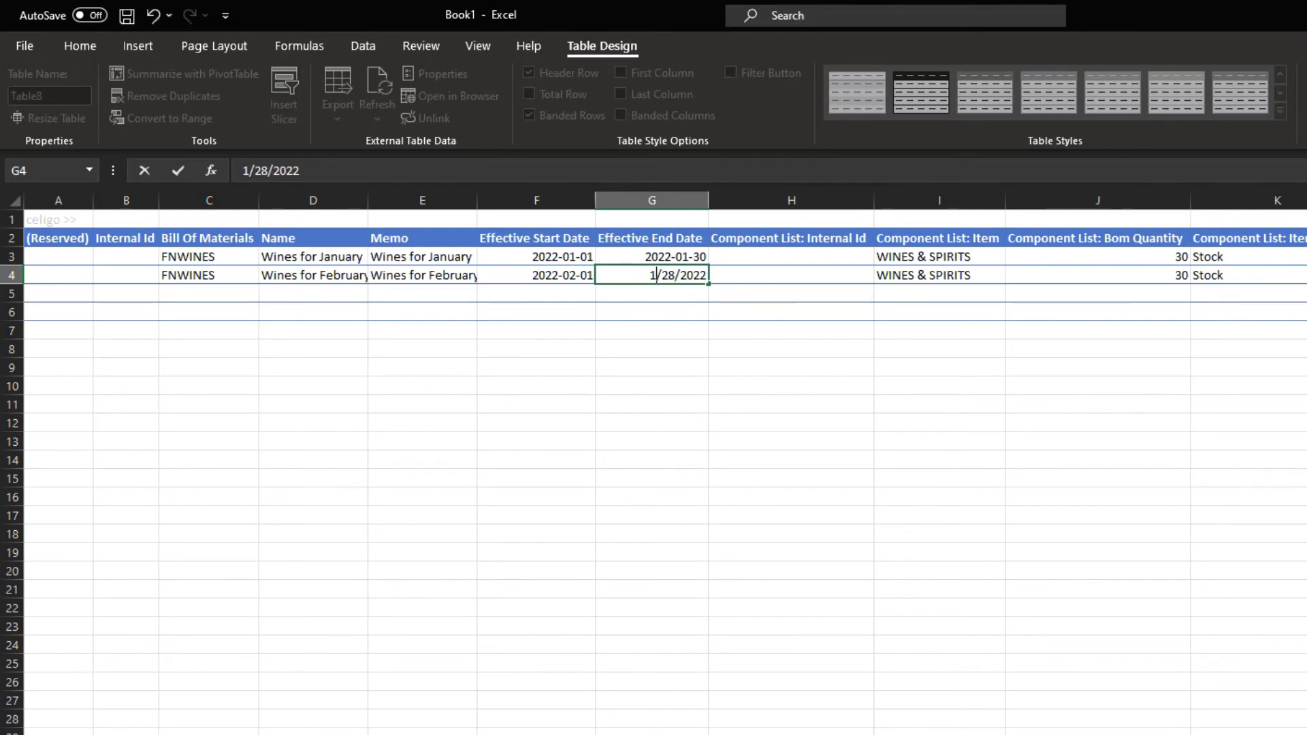